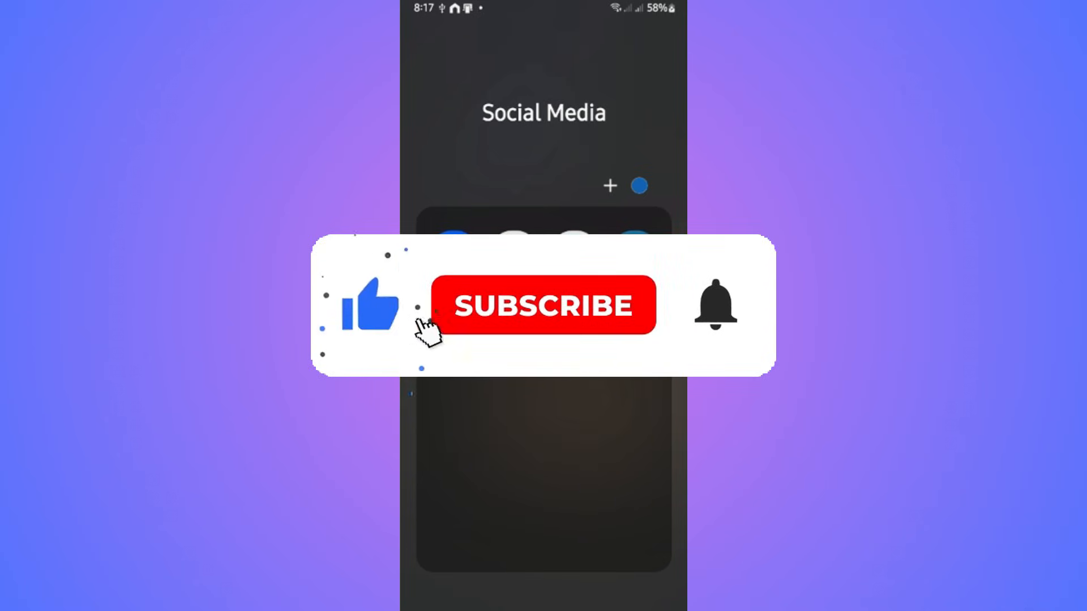
# Step: Launch TikTok from the Social Media folder and go to your own profile page
pyautogui.click(542, 305)
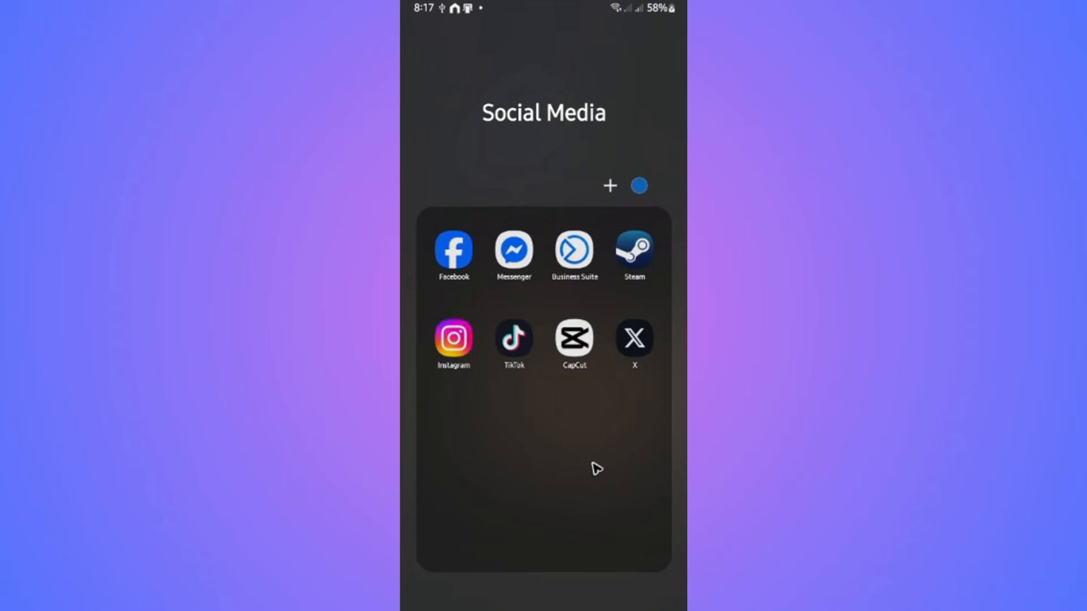
pyautogui.moveTo(518, 345)
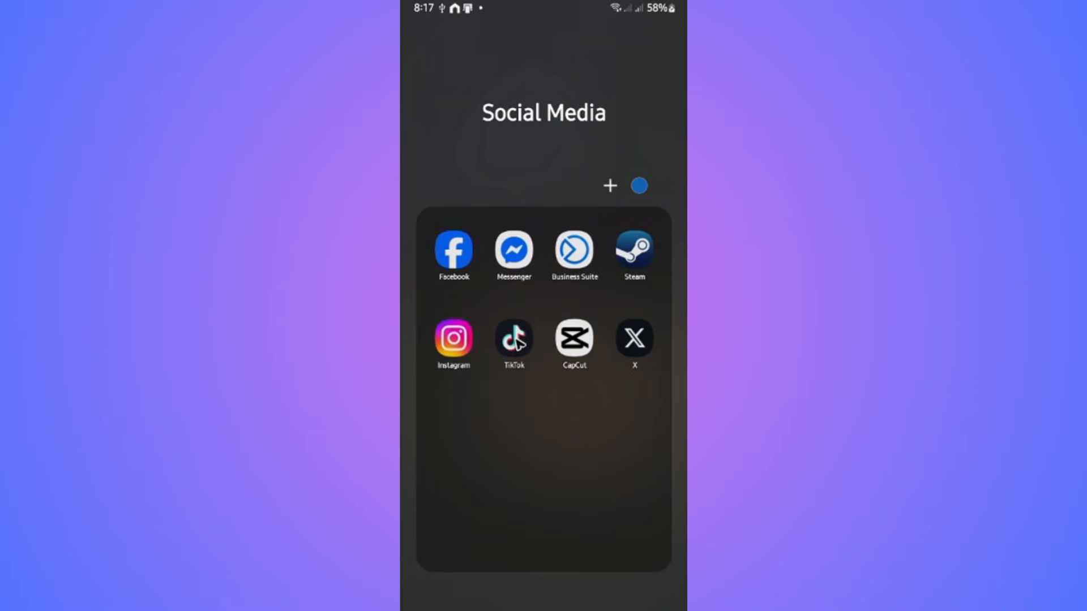
pyautogui.click(513, 339)
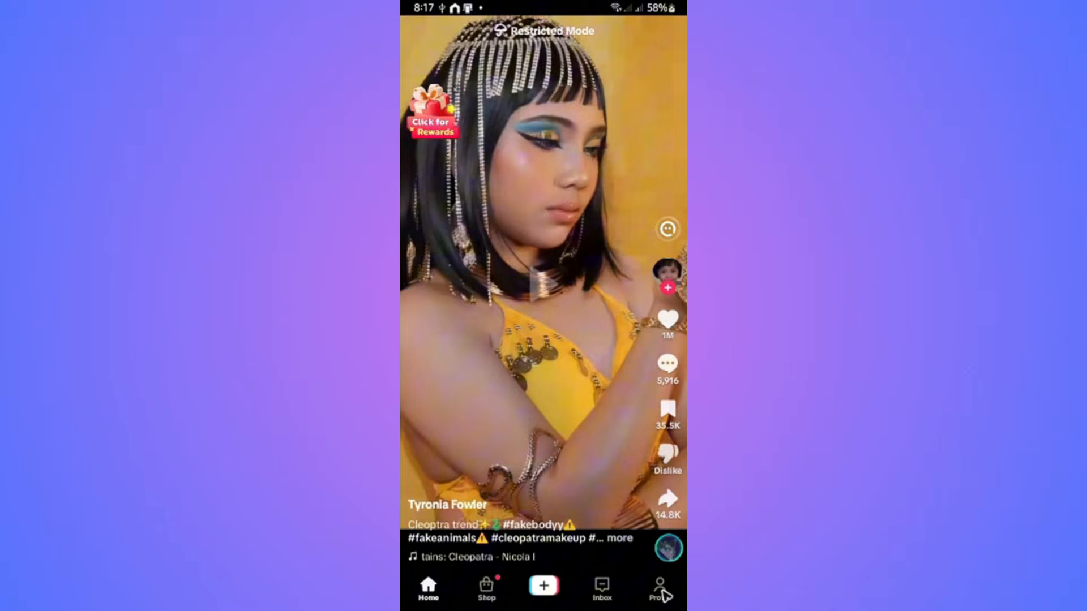
pyautogui.click(659, 586)
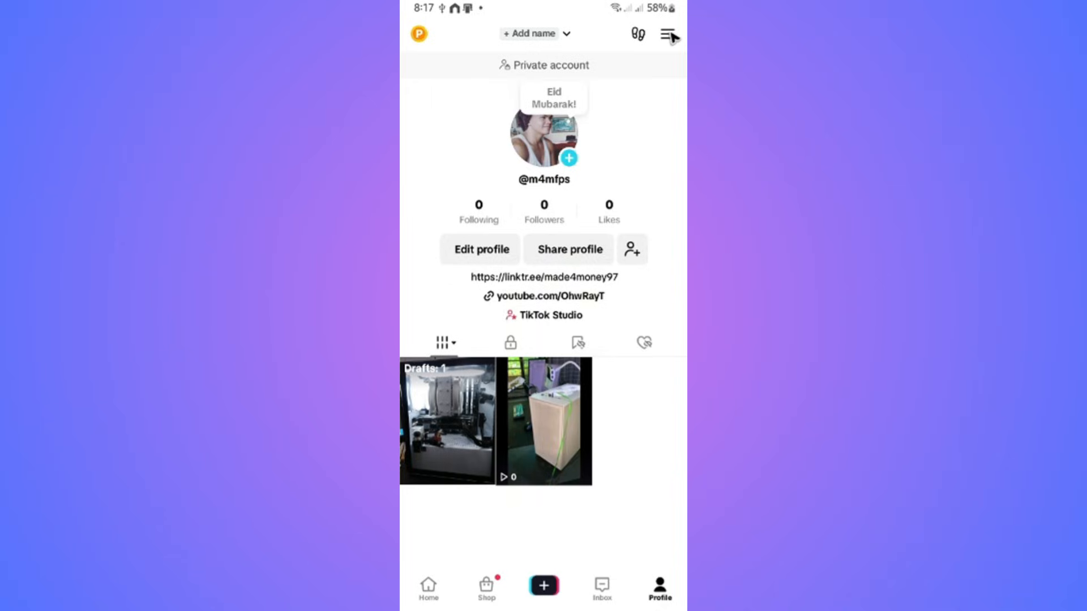
# Step: Reach Settings and privacy from the profile's hamburger menu
pyautogui.click(668, 35)
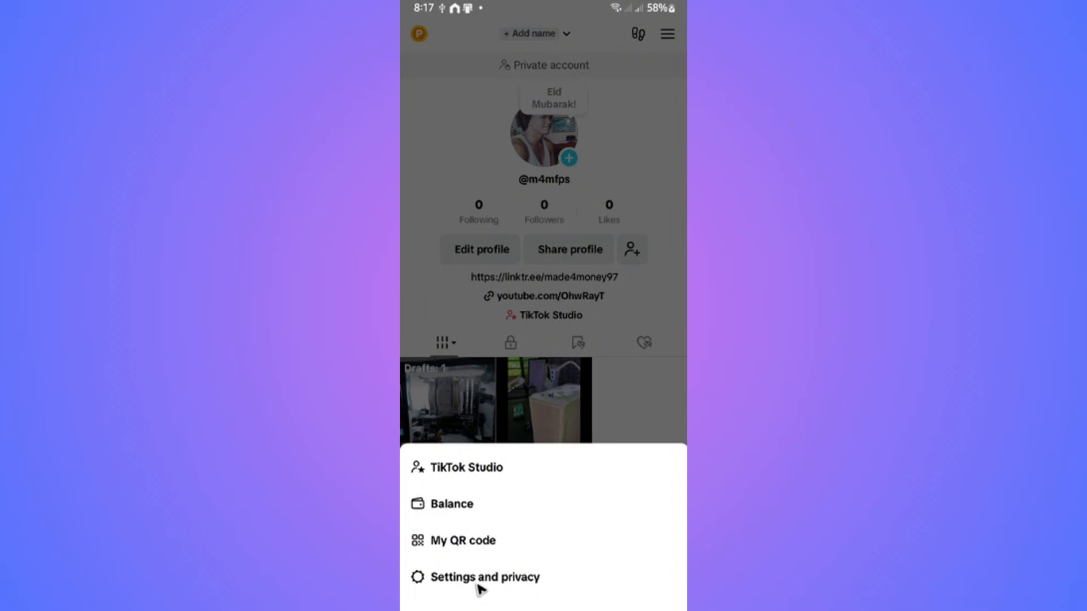
pyautogui.click(486, 577)
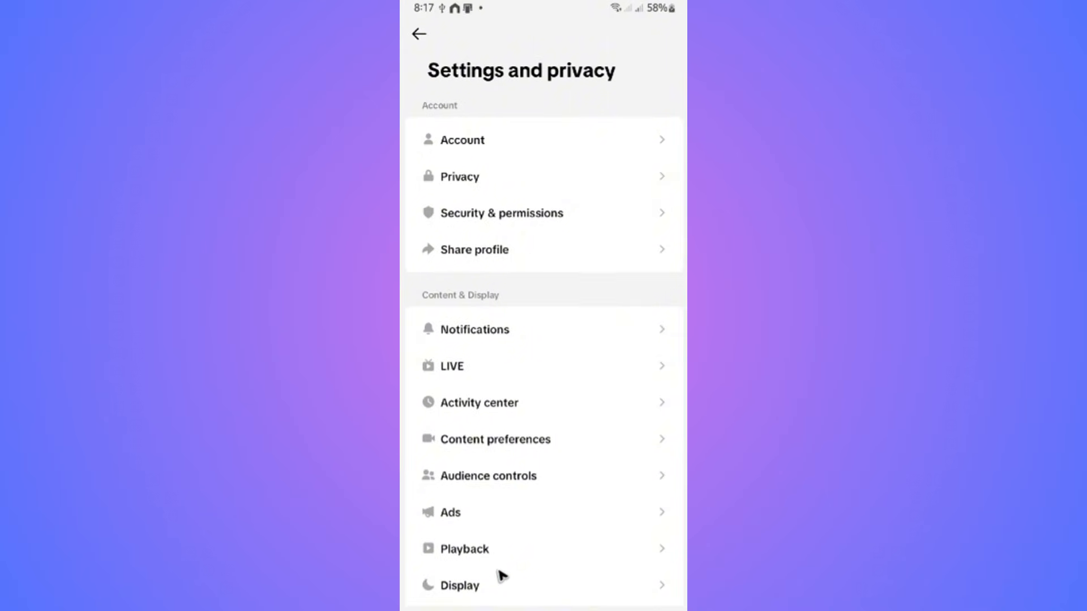
pyautogui.moveTo(499, 295)
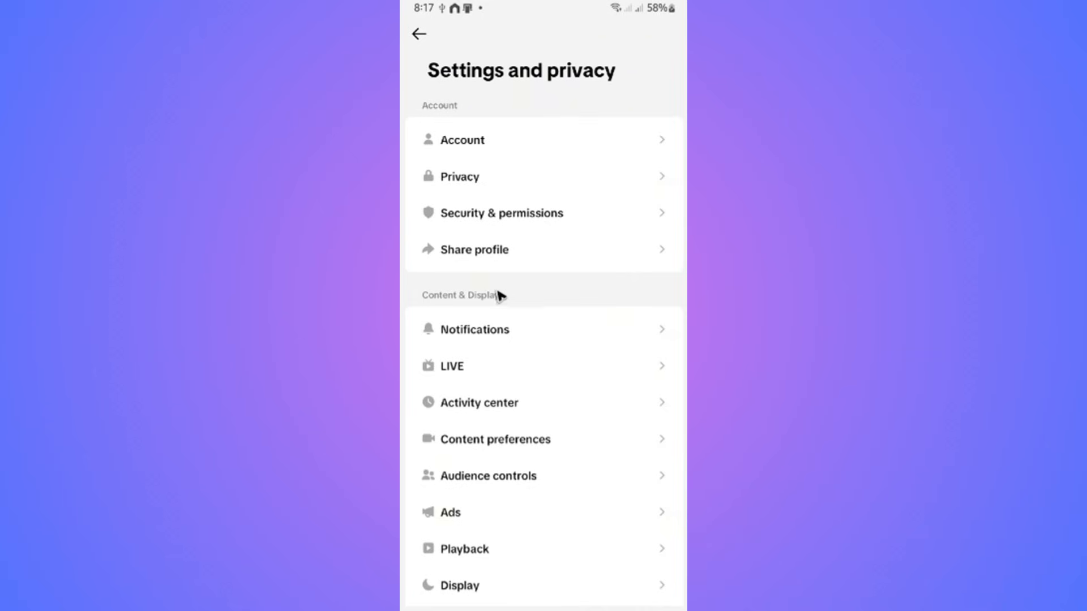
pyautogui.moveTo(487, 305)
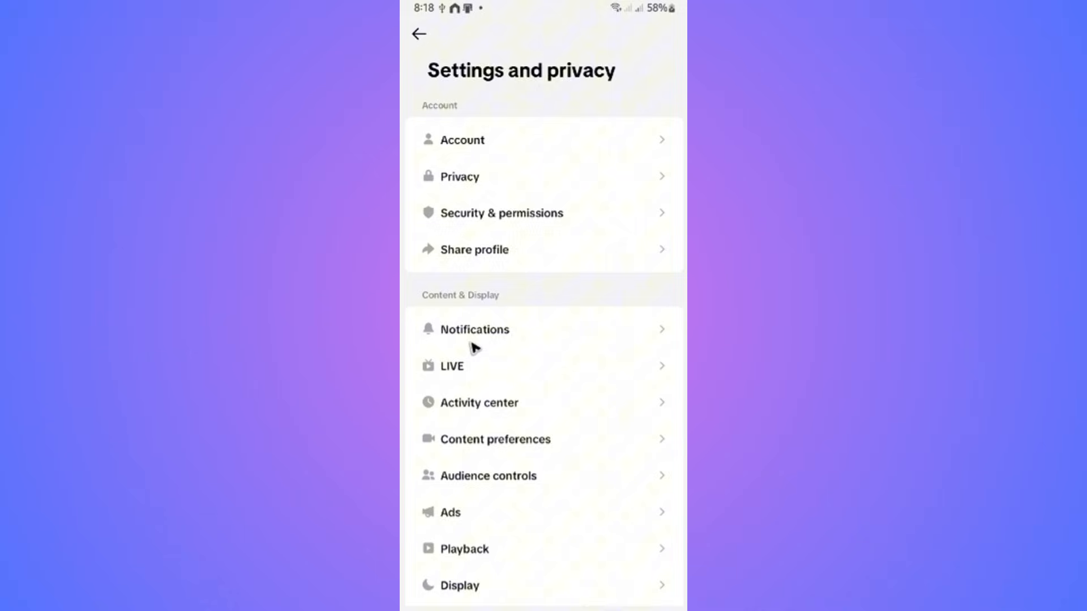
pyautogui.moveTo(488, 450)
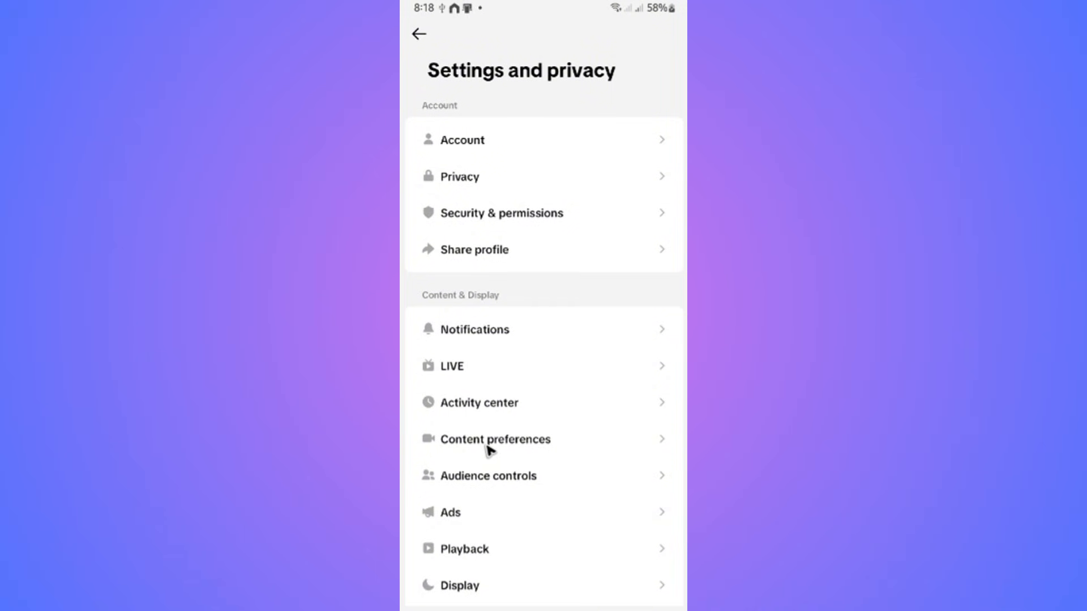
# Step: Go into Content preferences and the Restricted Mode page, currently showing On
pyautogui.click(495, 440)
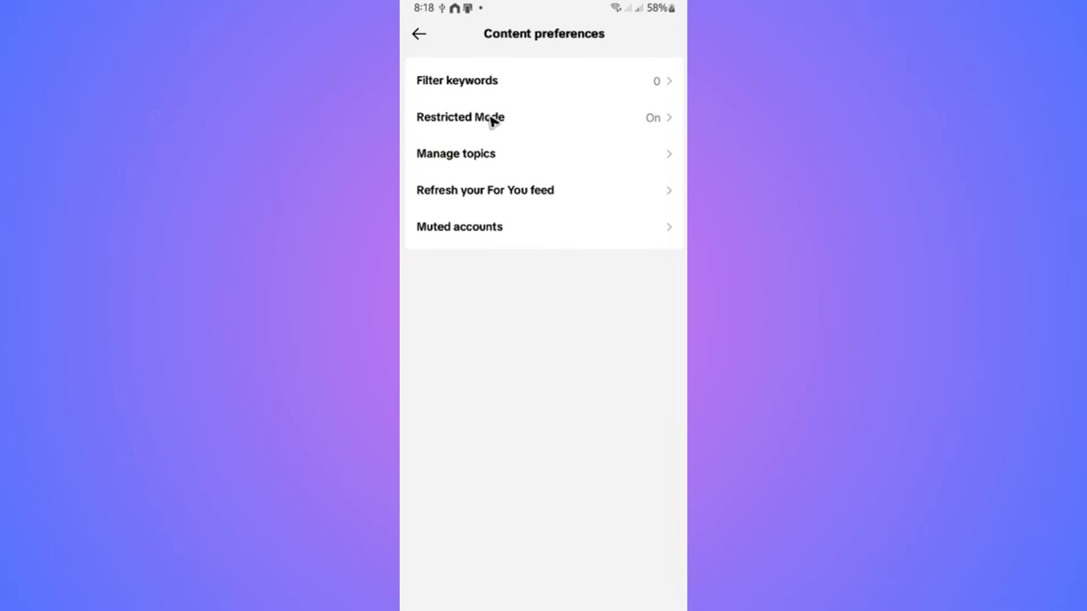
pyautogui.moveTo(505, 126)
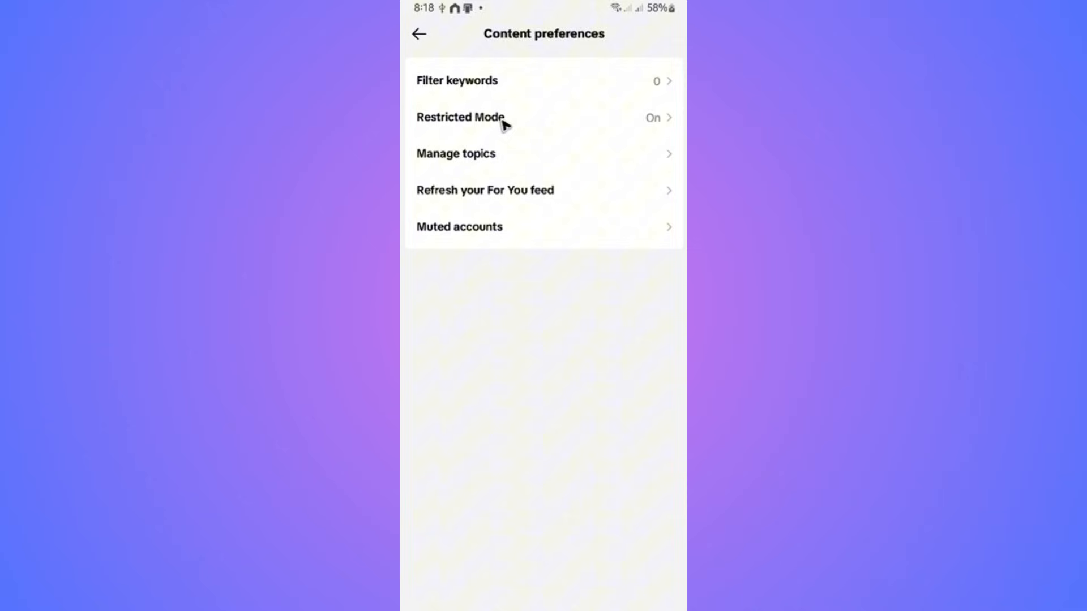
pyautogui.moveTo(617, 123)
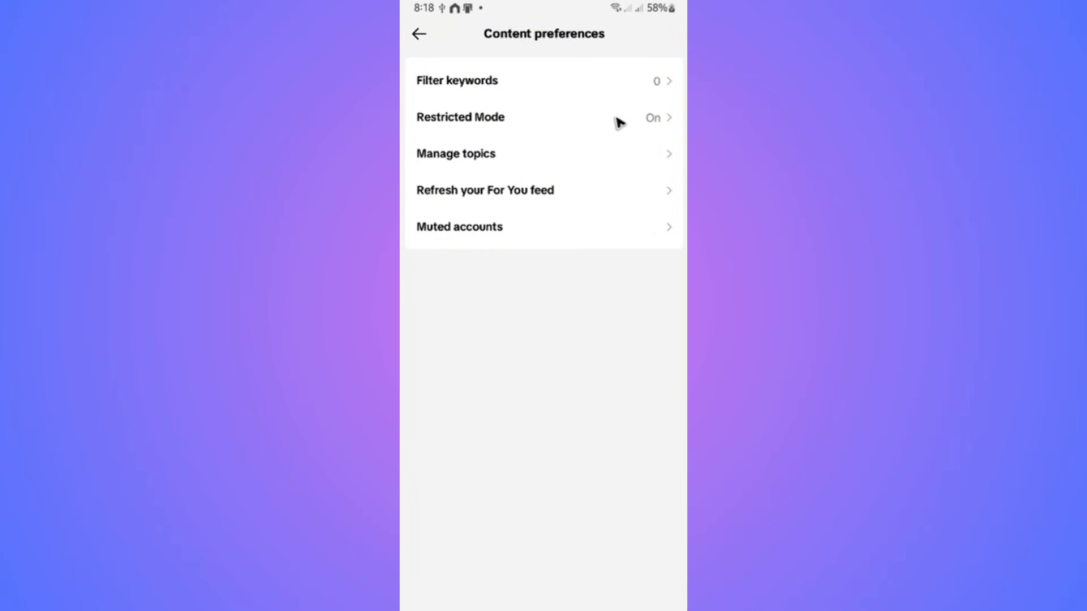
pyautogui.click(461, 117)
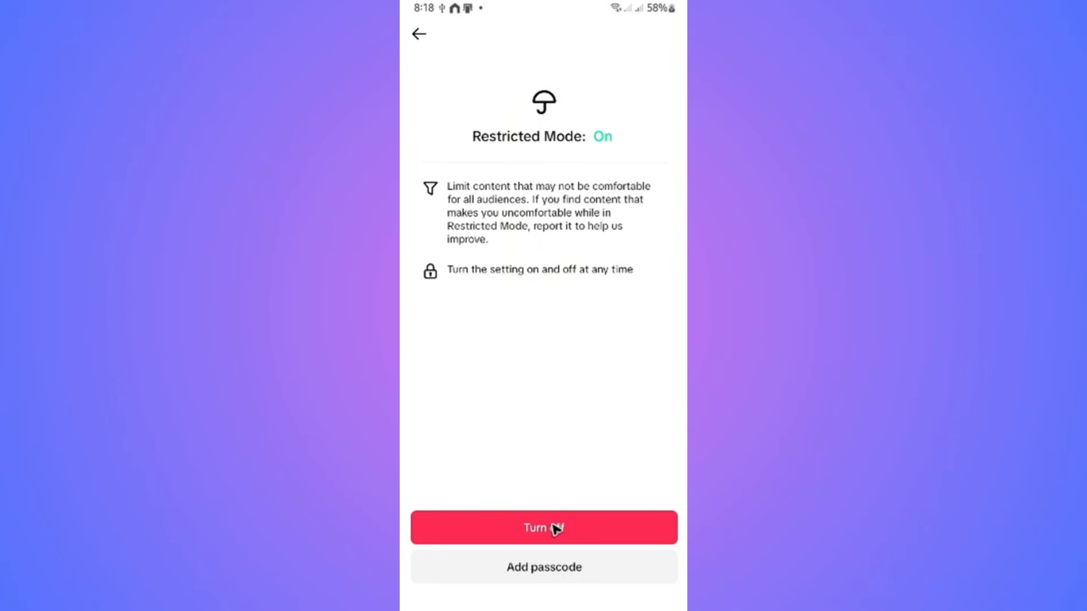
# Step: Choose Turn off on Restricted Mode, bringing up the why-are-you-turning-it-off survey
pyautogui.click(544, 528)
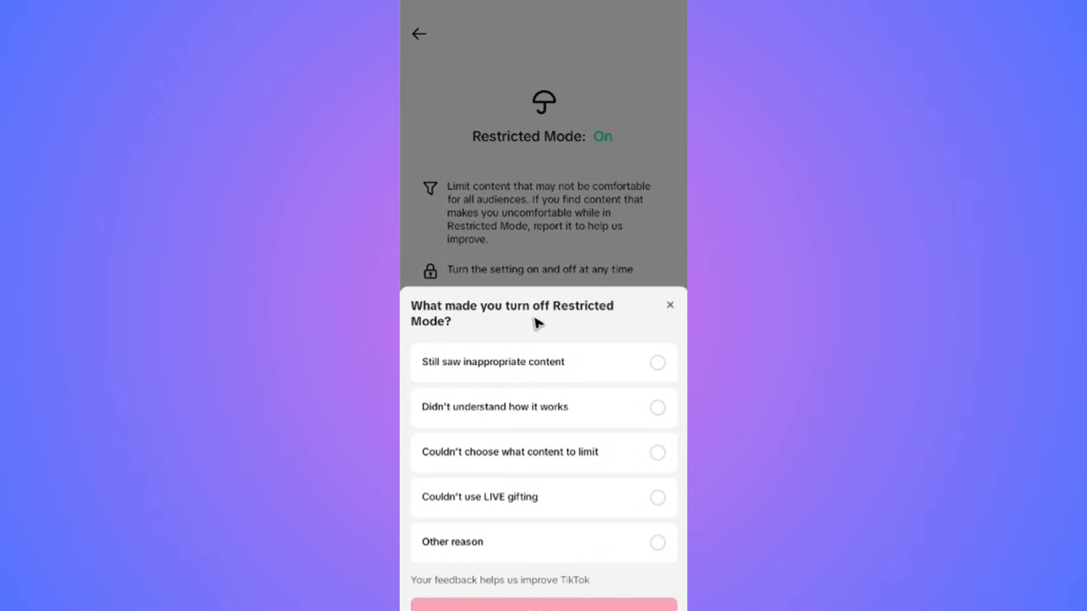
pyautogui.moveTo(530, 336)
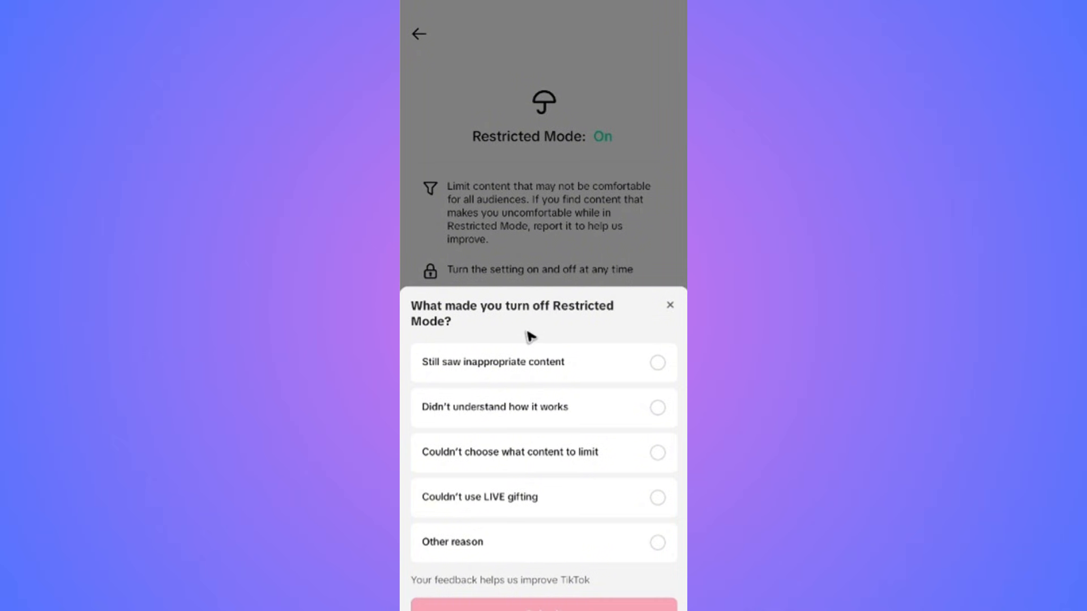
pyautogui.moveTo(466, 376)
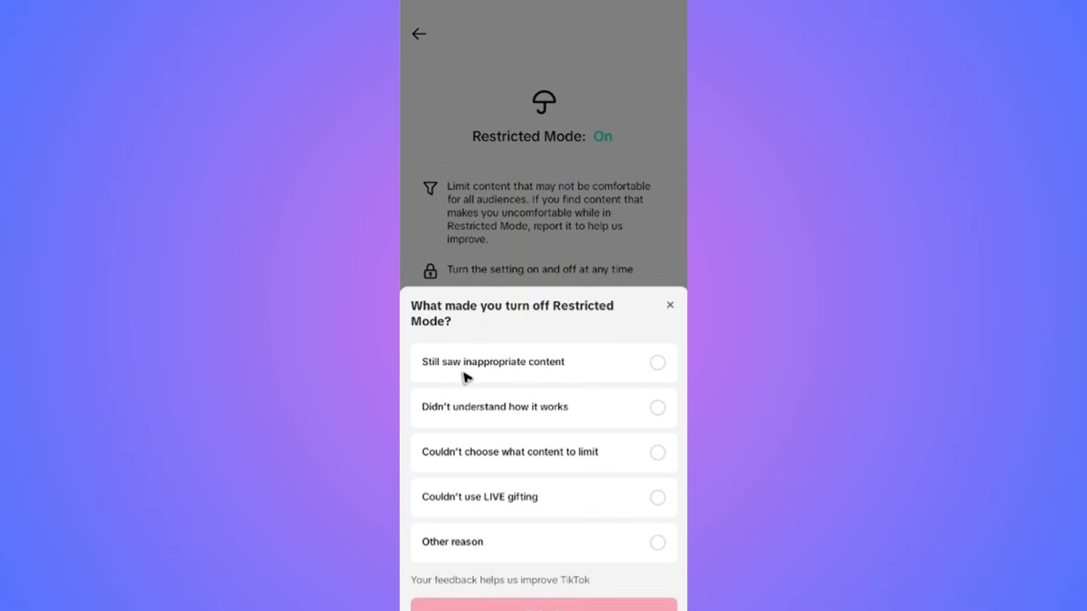
pyautogui.moveTo(529, 409)
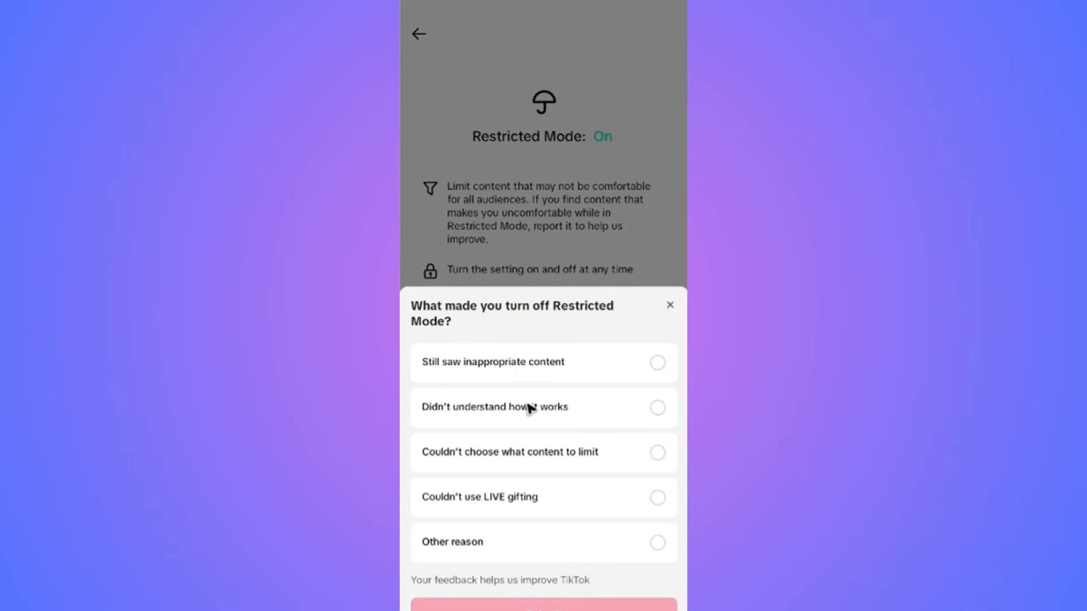
pyautogui.moveTo(528, 484)
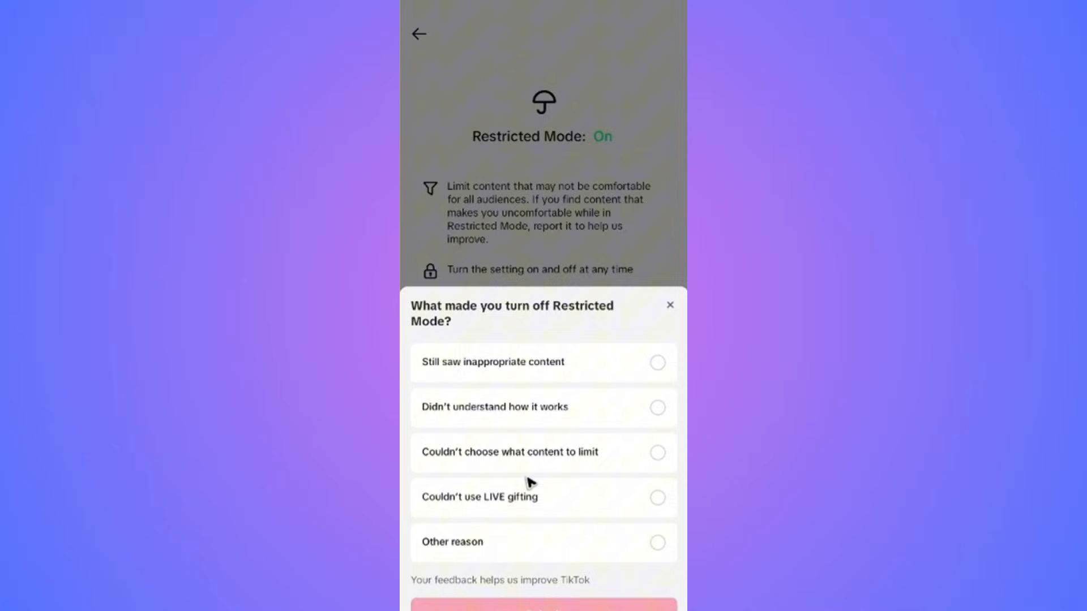
# Step: Select Other reason and submit the survey, finishing turning off Restricted Mode
pyautogui.click(656, 543)
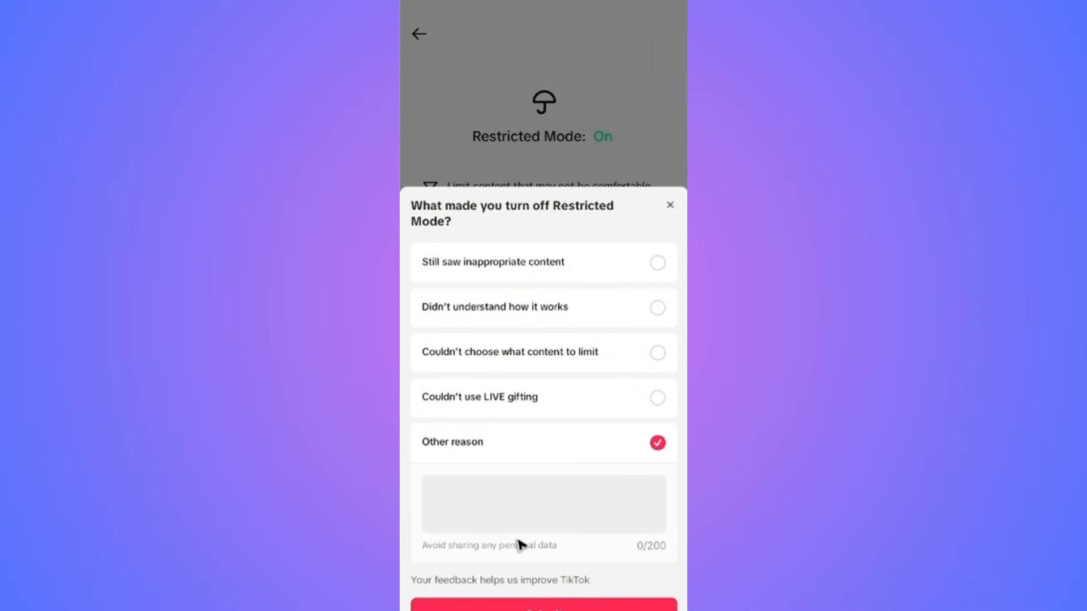
pyautogui.moveTo(517, 501)
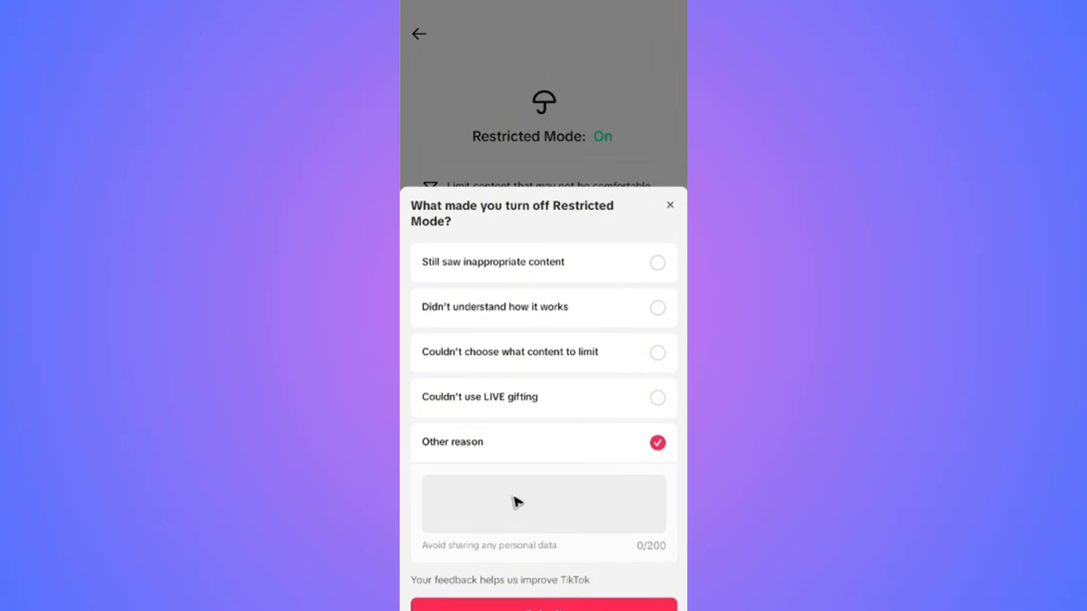
pyautogui.moveTo(528, 326)
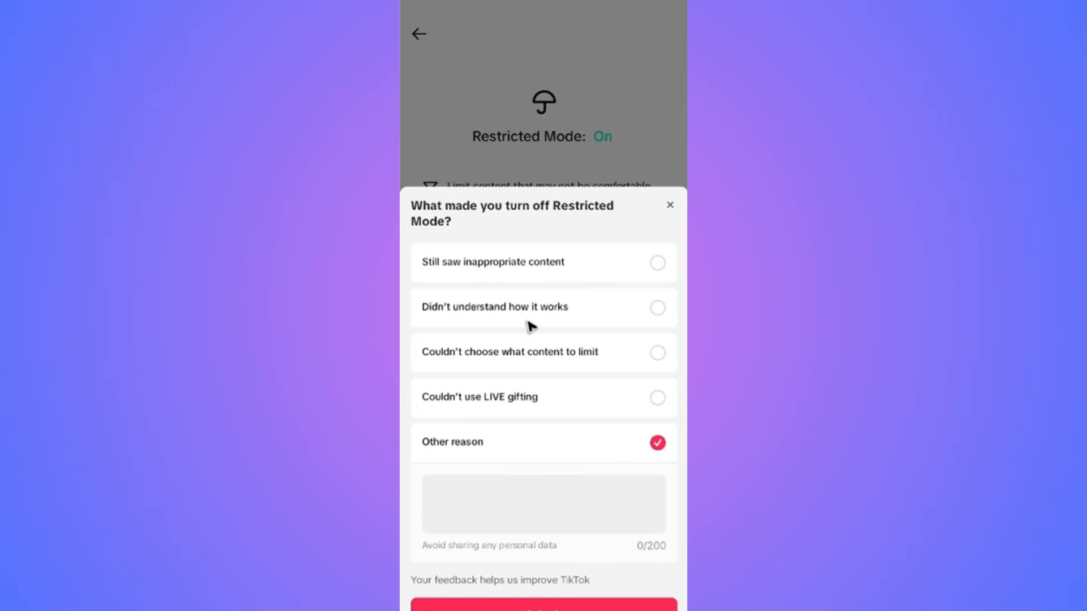
pyautogui.moveTo(547, 310)
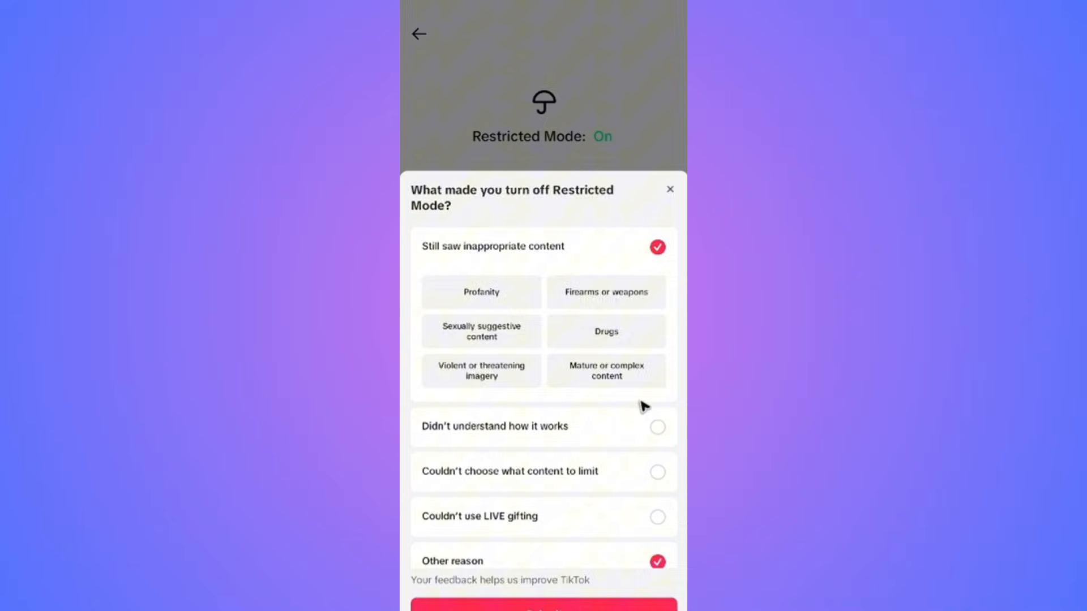
pyautogui.click(544, 607)
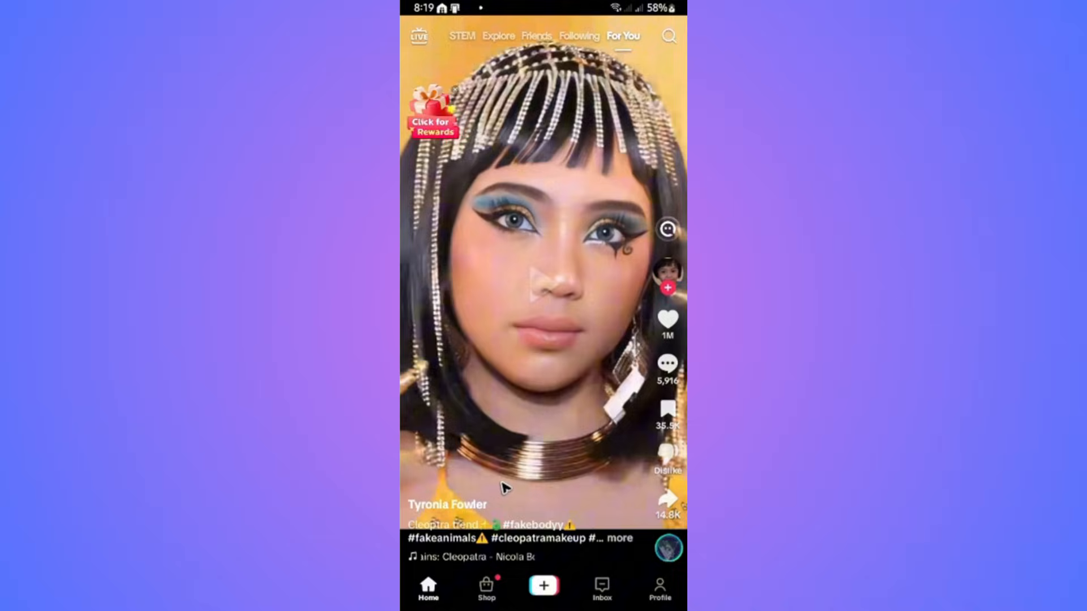
# Step: Navigate back via Profile and Settings and privacy to Content preferences, where Restricted Mode reads Off
pyautogui.click(658, 587)
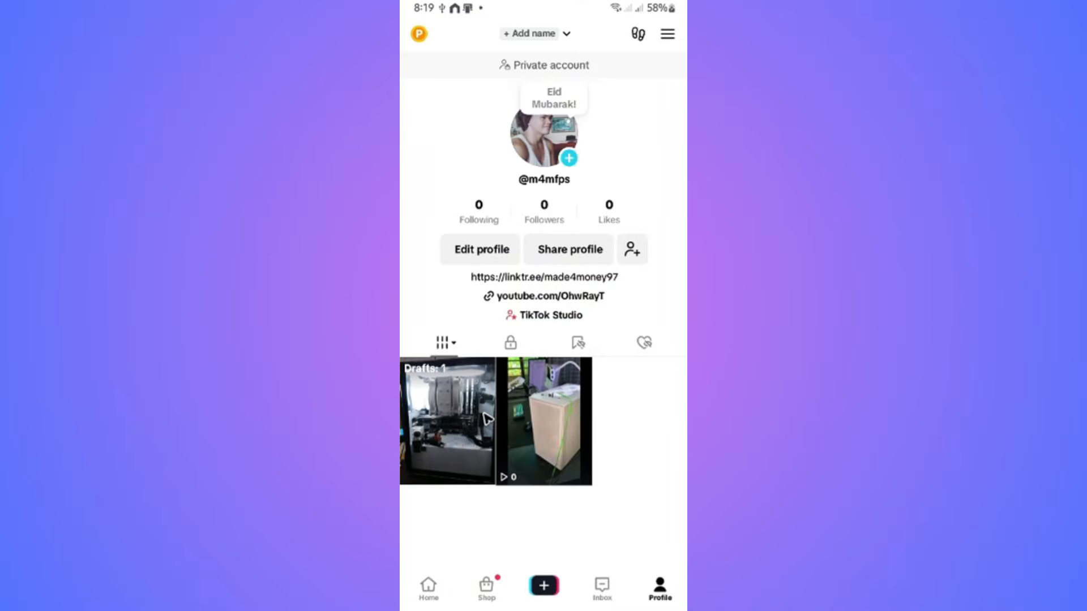
pyautogui.click(666, 33)
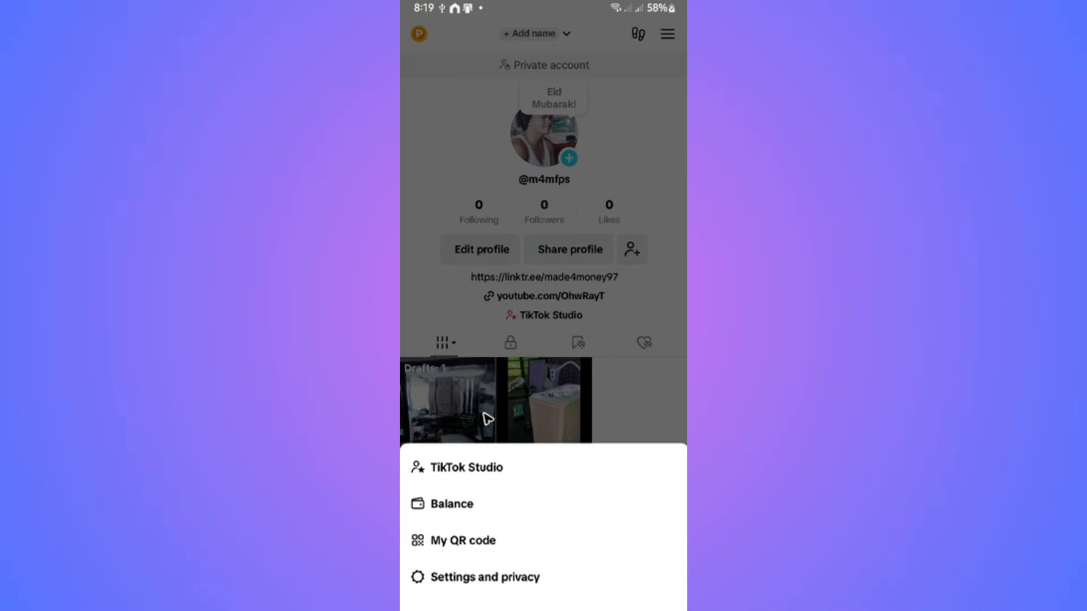
pyautogui.click(486, 576)
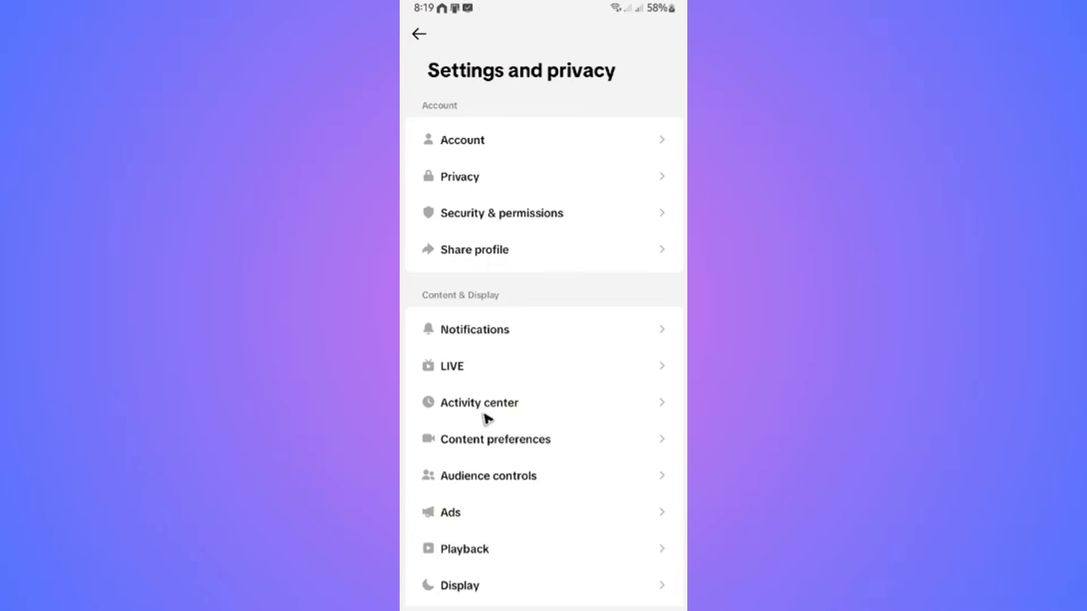
pyautogui.click(495, 439)
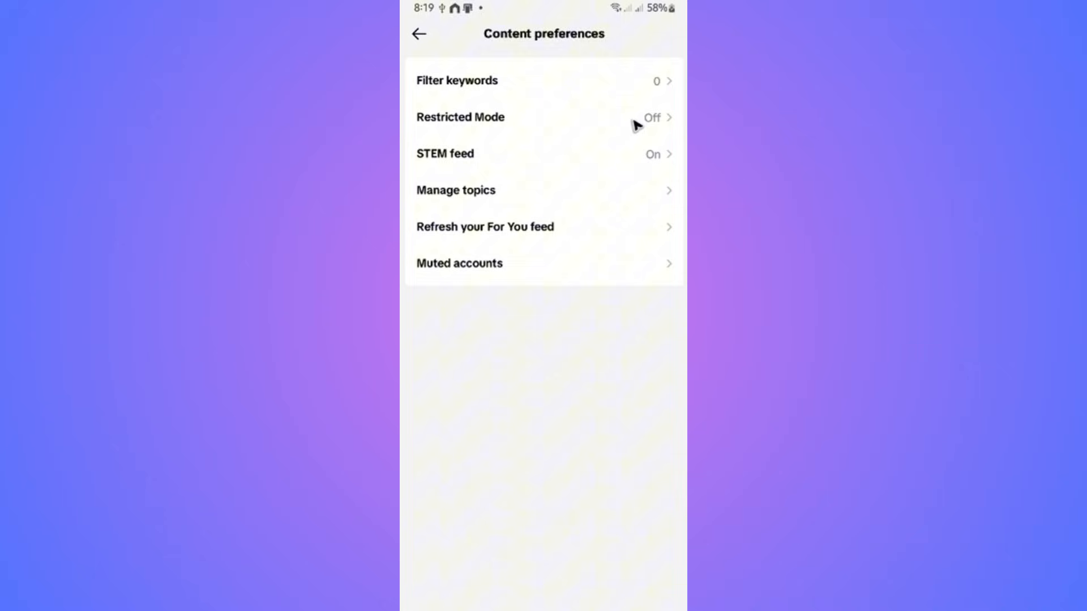